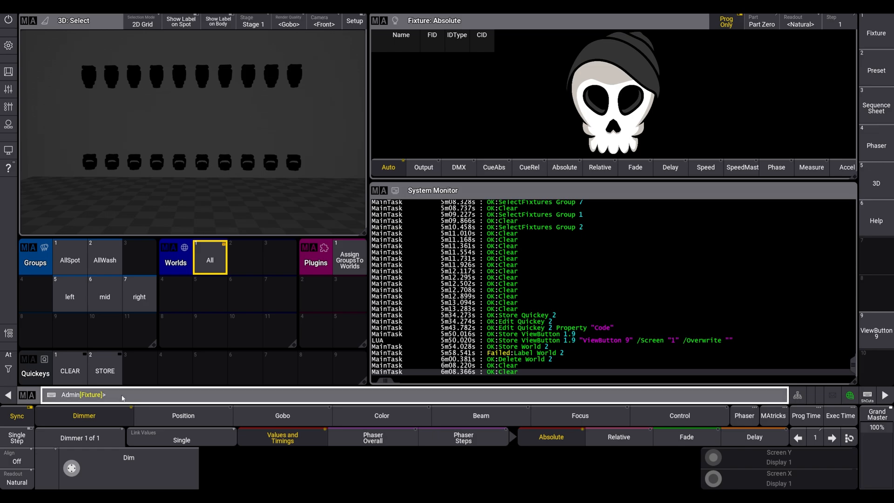
Step: Preview the AllSpot, AllWash and mid group fixtures, then clear the selection
left_click(69, 260)
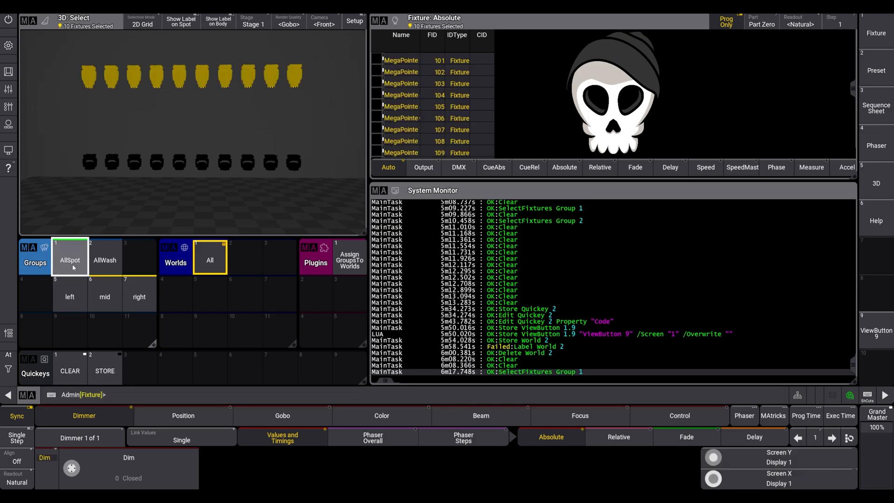
left_click(69, 297)
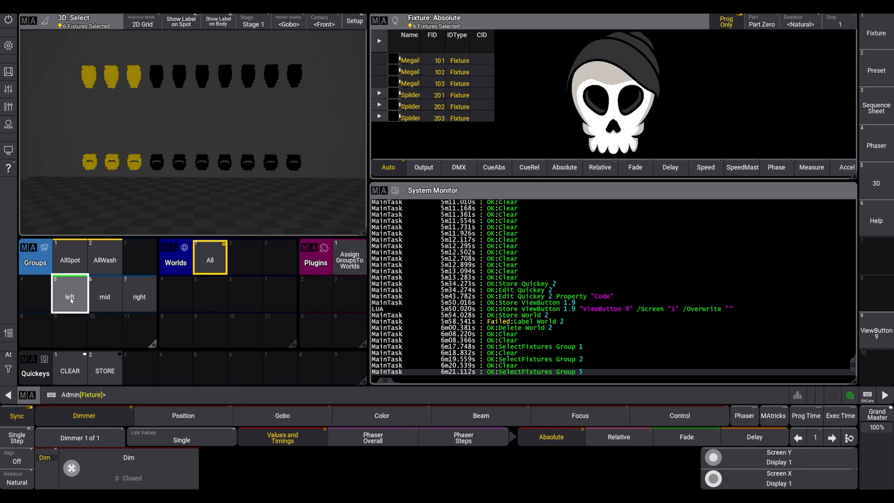
left_click(139, 294)
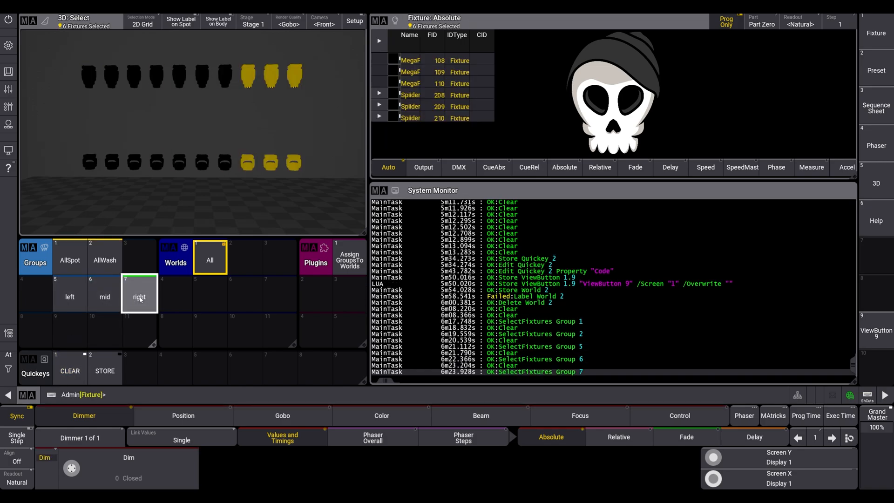
left_click(104, 371)
type("Spot")
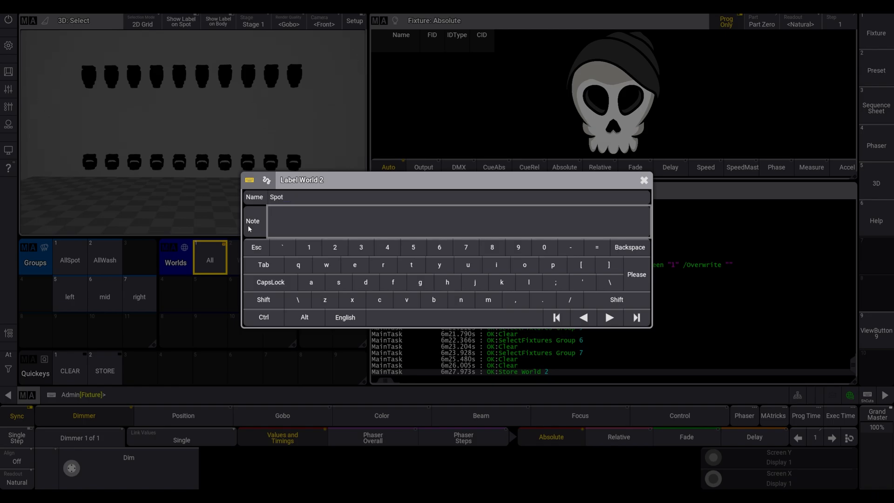
Step: Label Worlds 2, 3 and 5 as Spot, Wash and MidPart with Groups("…") notes
type("Groups(\"AllWash")
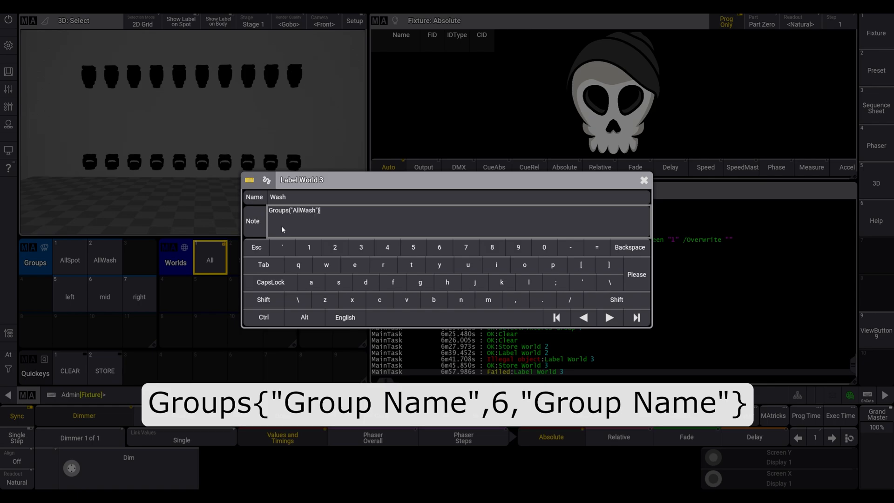
left_click(643, 180)
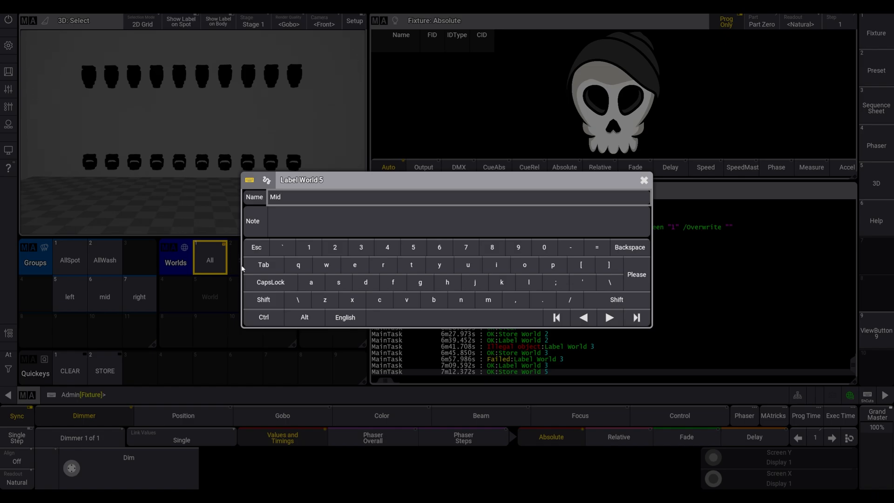
type("Pa")
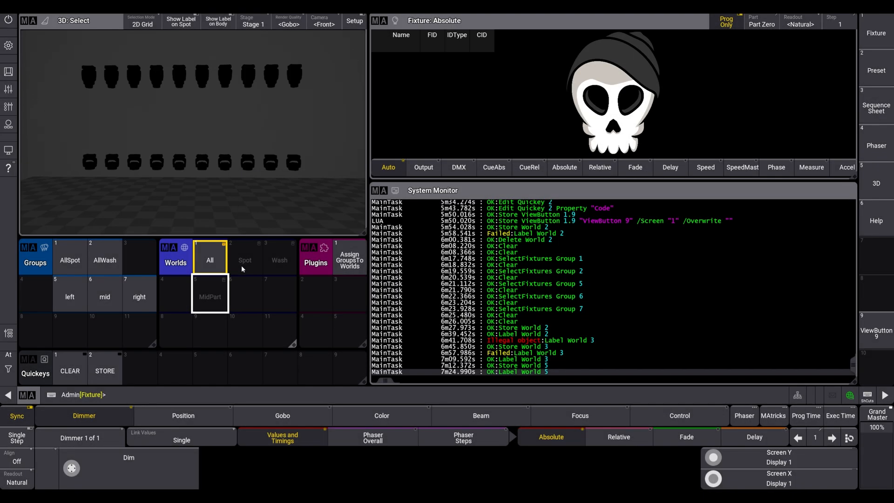
Step: Run Assign Groups To Worlds, check worlds Spot, Wash and MidPart, then return to All
left_click(349, 260)
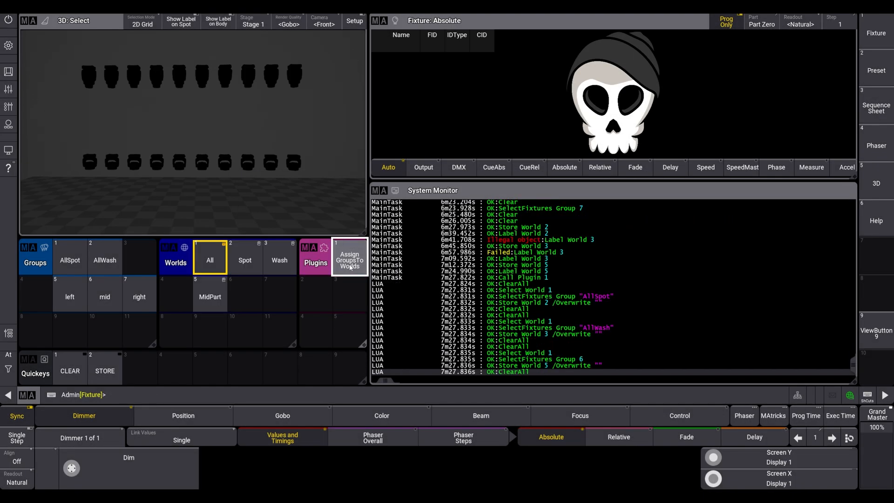
left_click(245, 260)
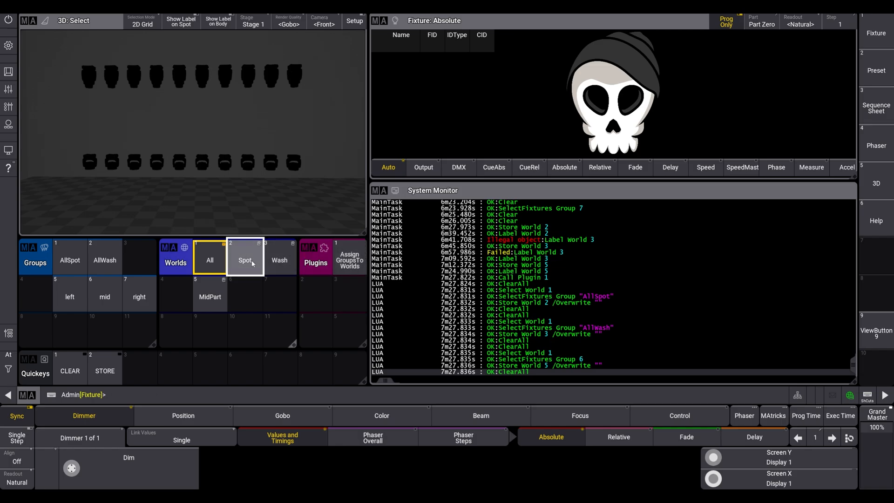
left_click(279, 257)
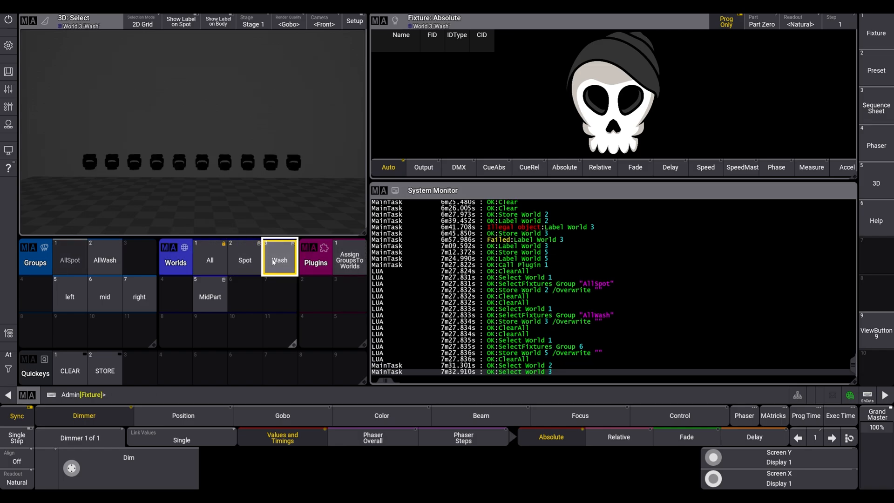
left_click(210, 294)
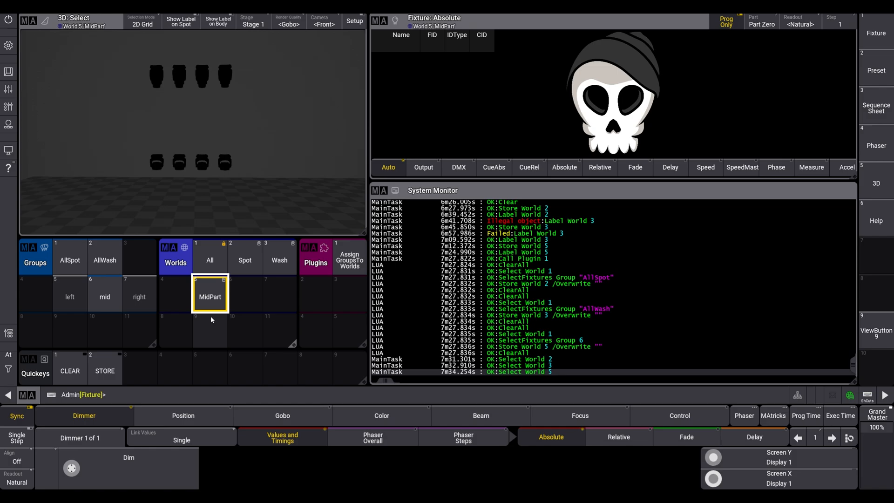
left_click(210, 259)
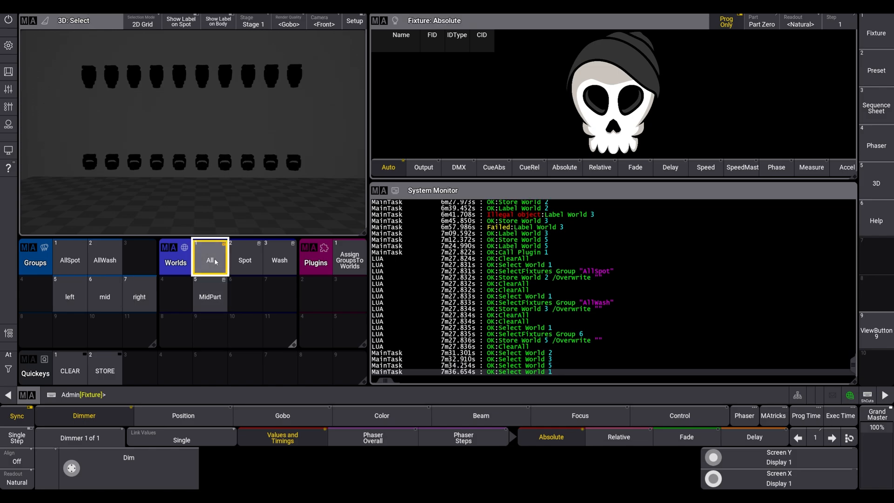
mouse_move(183, 300)
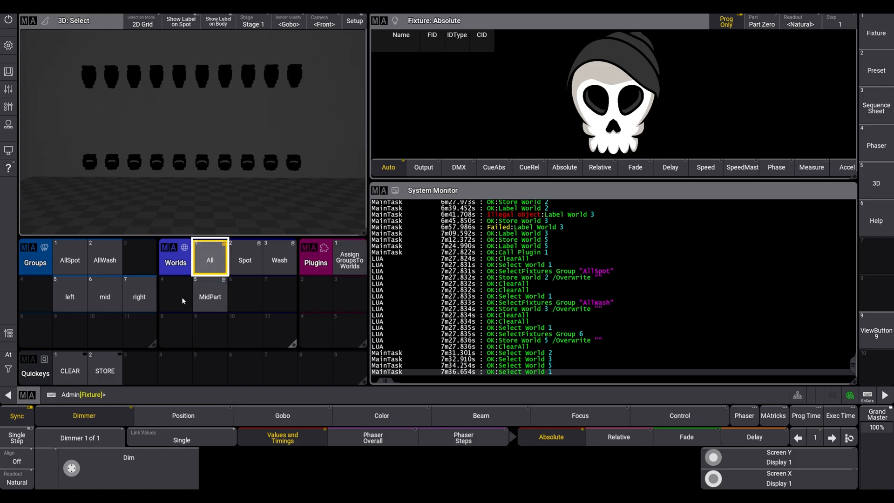
mouse_move(70, 267)
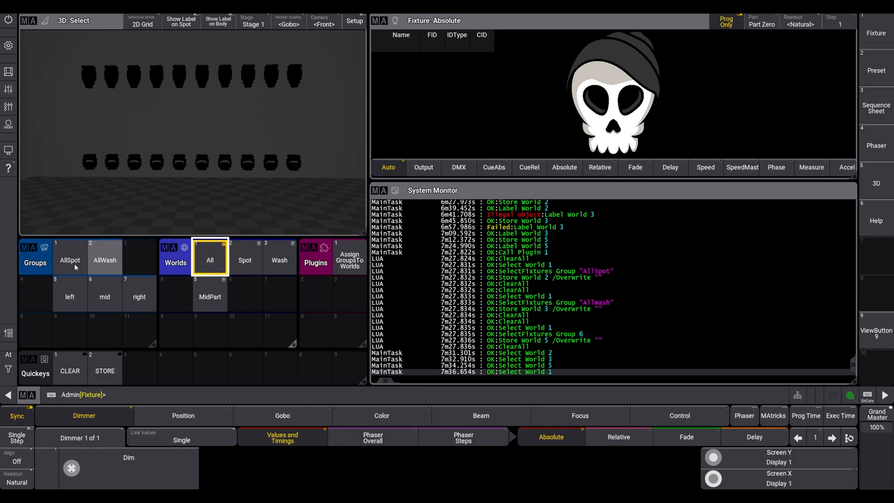
Step: Merge the left group's fixtures into group mid and rerun the plugin to update MidPart
left_click(70, 296)
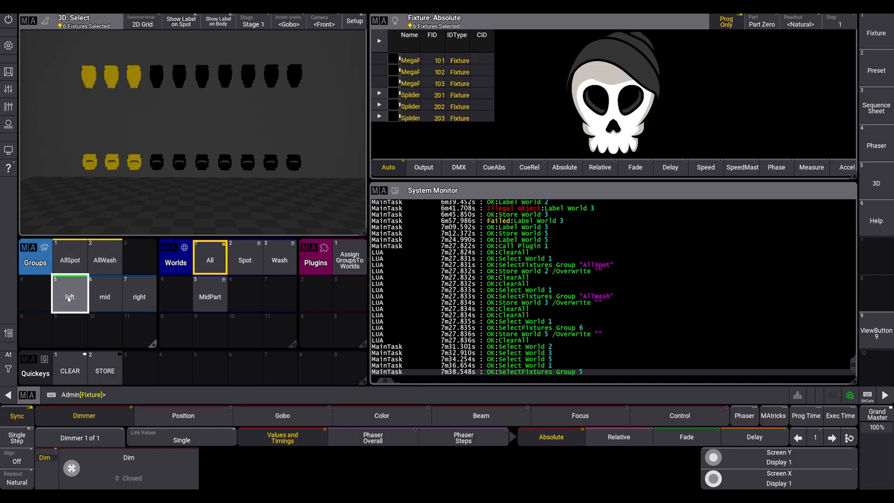
left_click(104, 370)
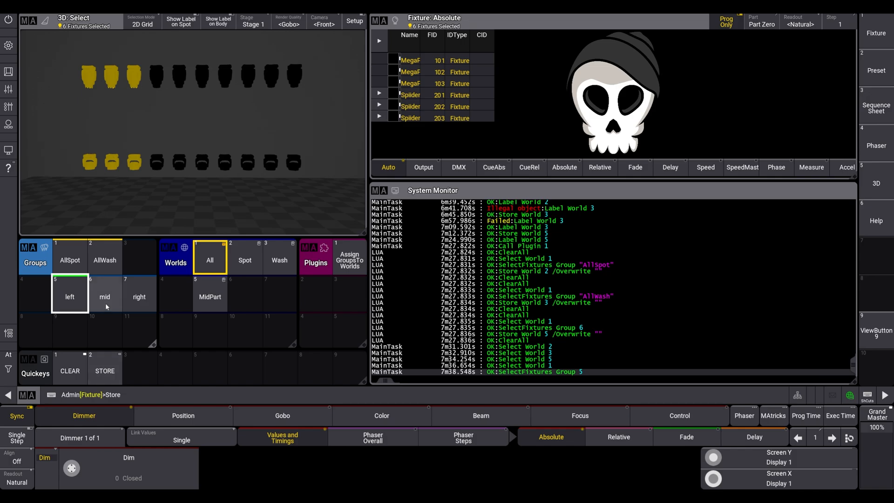
left_click(105, 297)
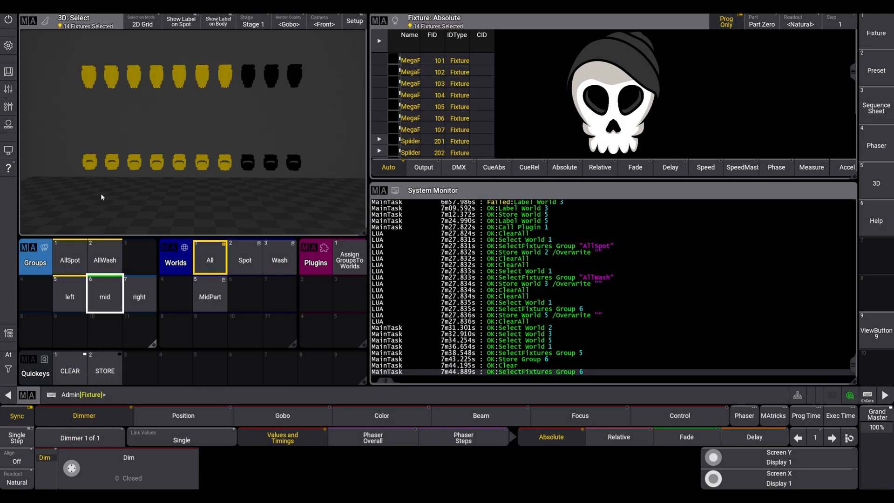
left_click(209, 294)
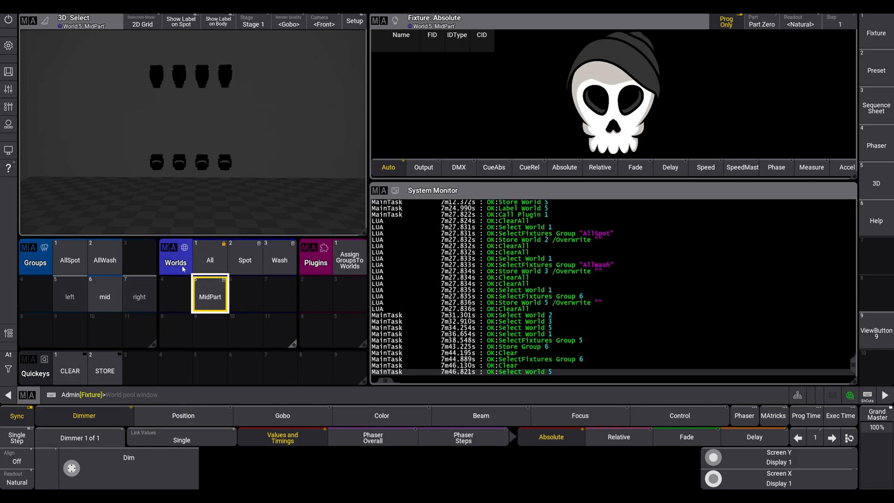
left_click(209, 294)
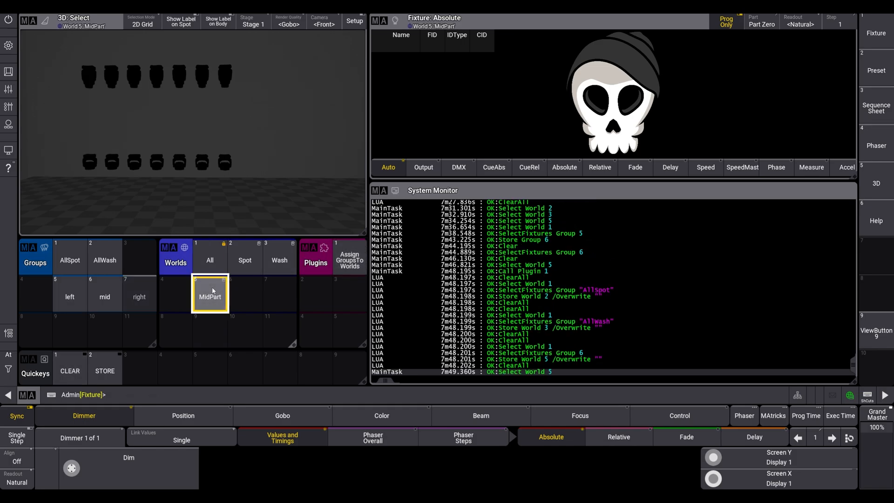